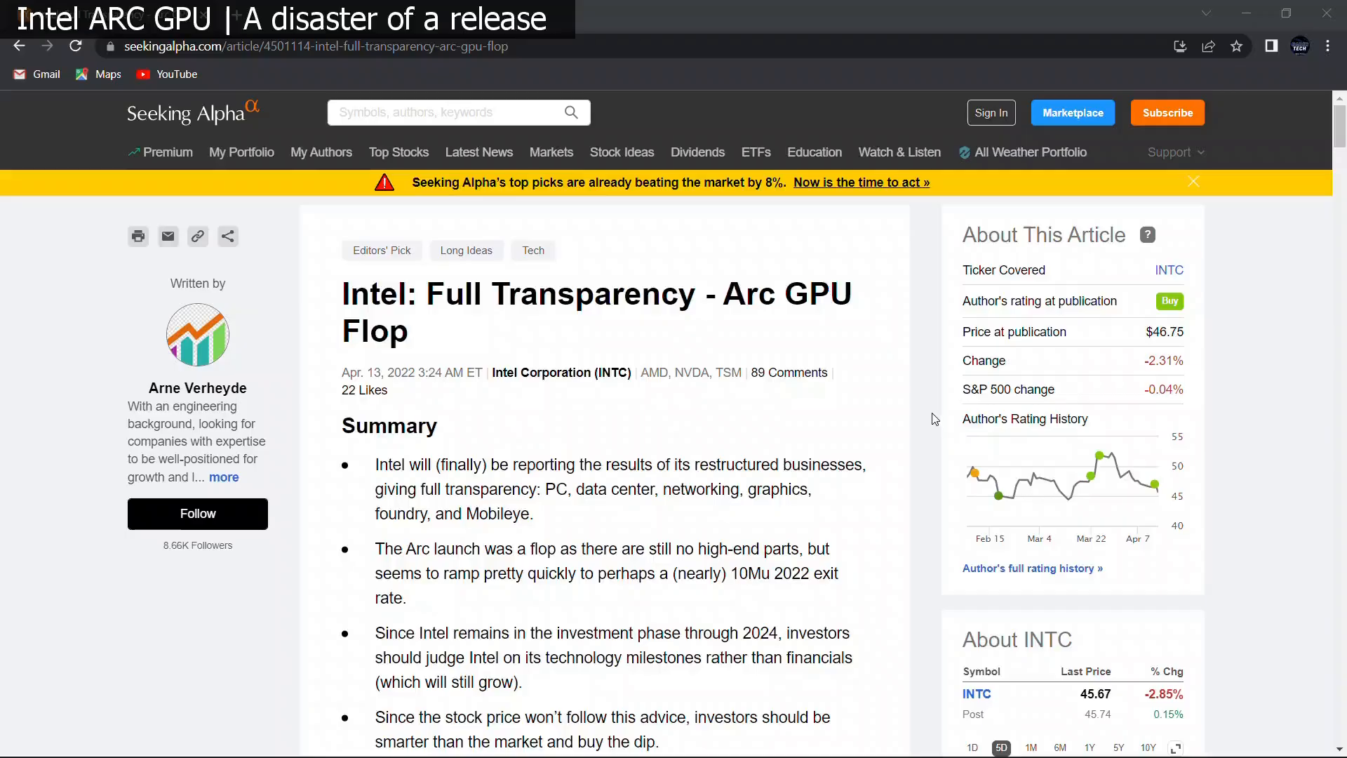
Scroll through the Seeking Alpha article on the Intel Arc GPU flop.
scroll(down, 3)
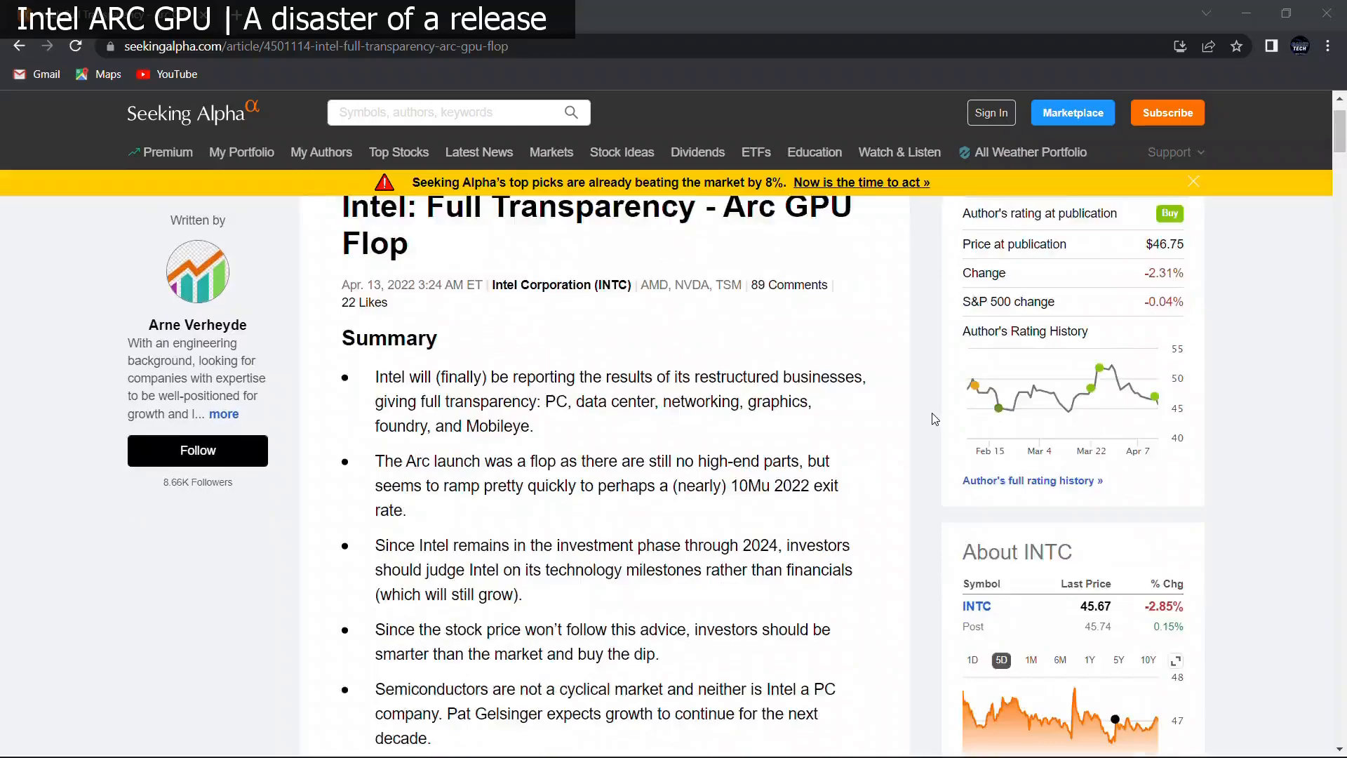
scroll(down, 3)
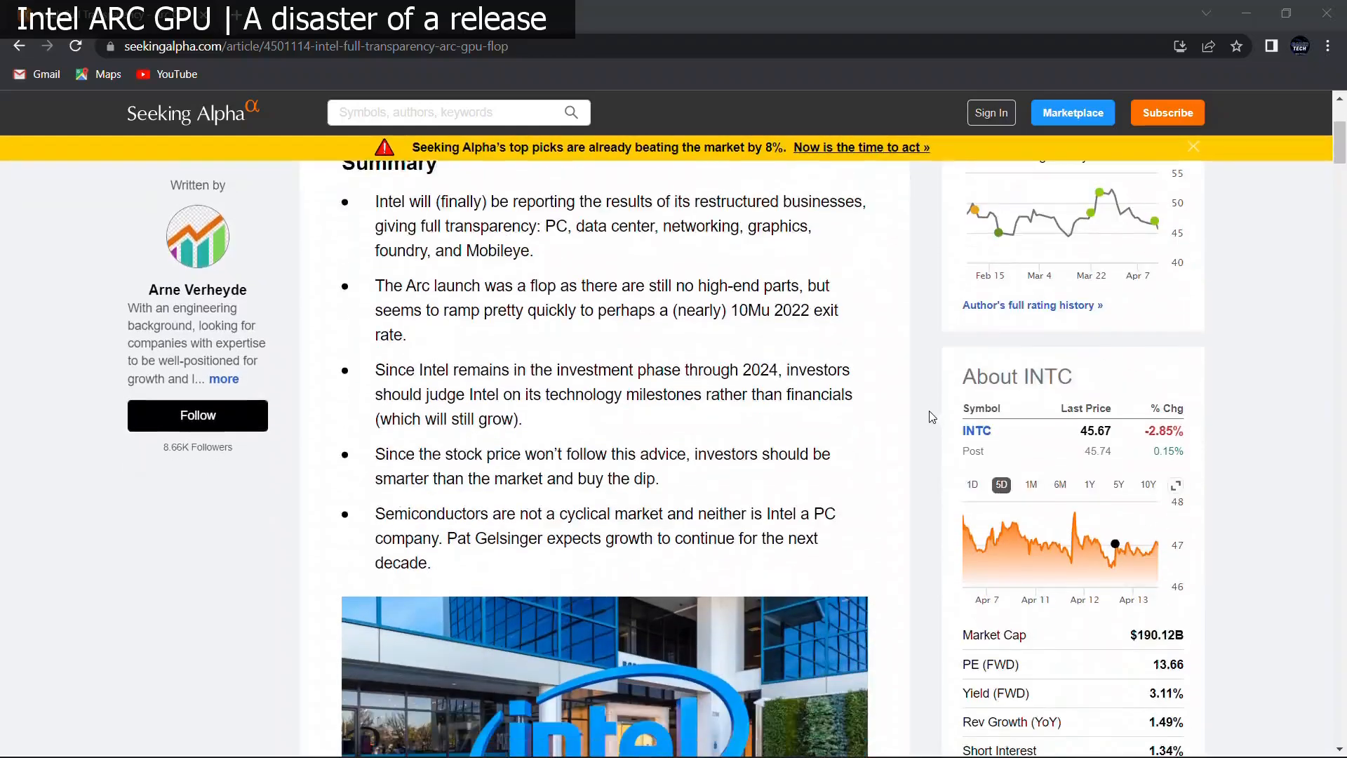
scroll(down, 3)
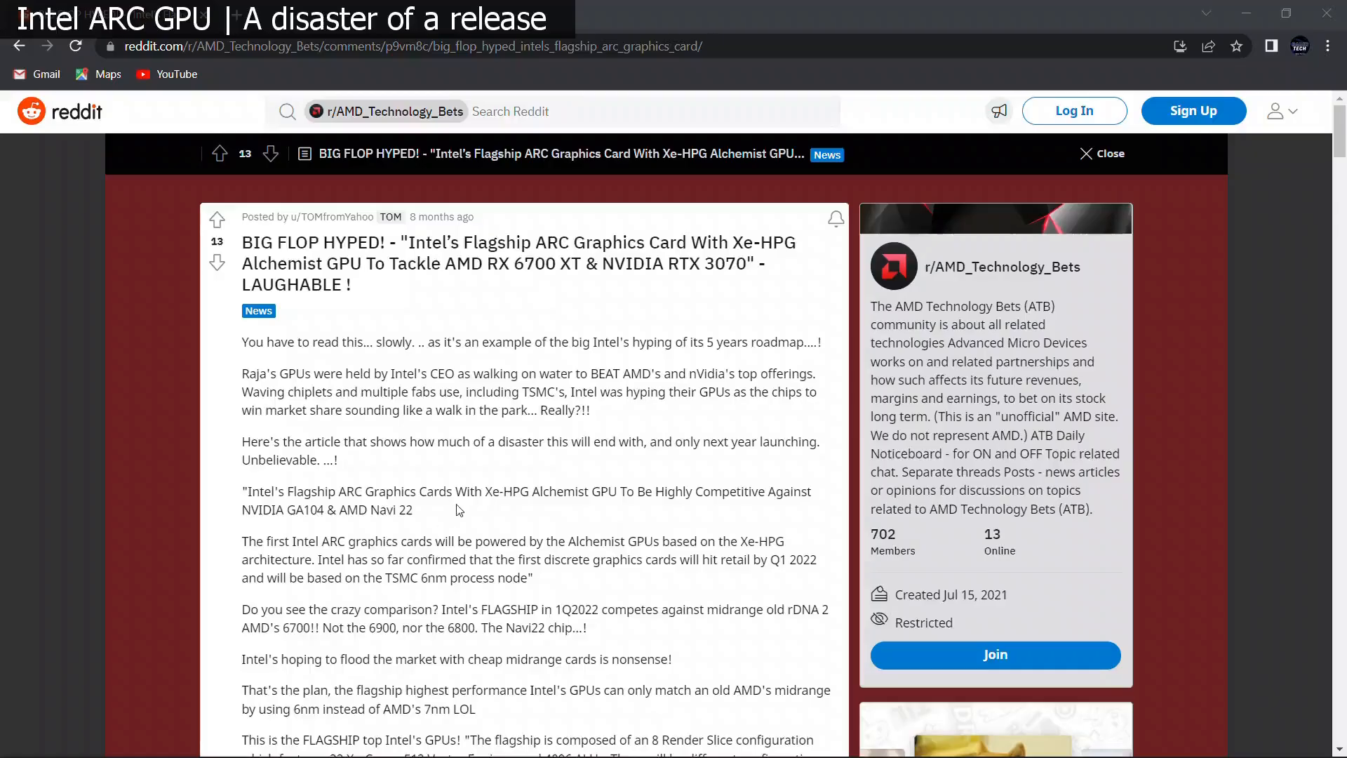
Scroll down through the Reddit thread mocking Intel's flagship Arc card.
scroll(down, 3)
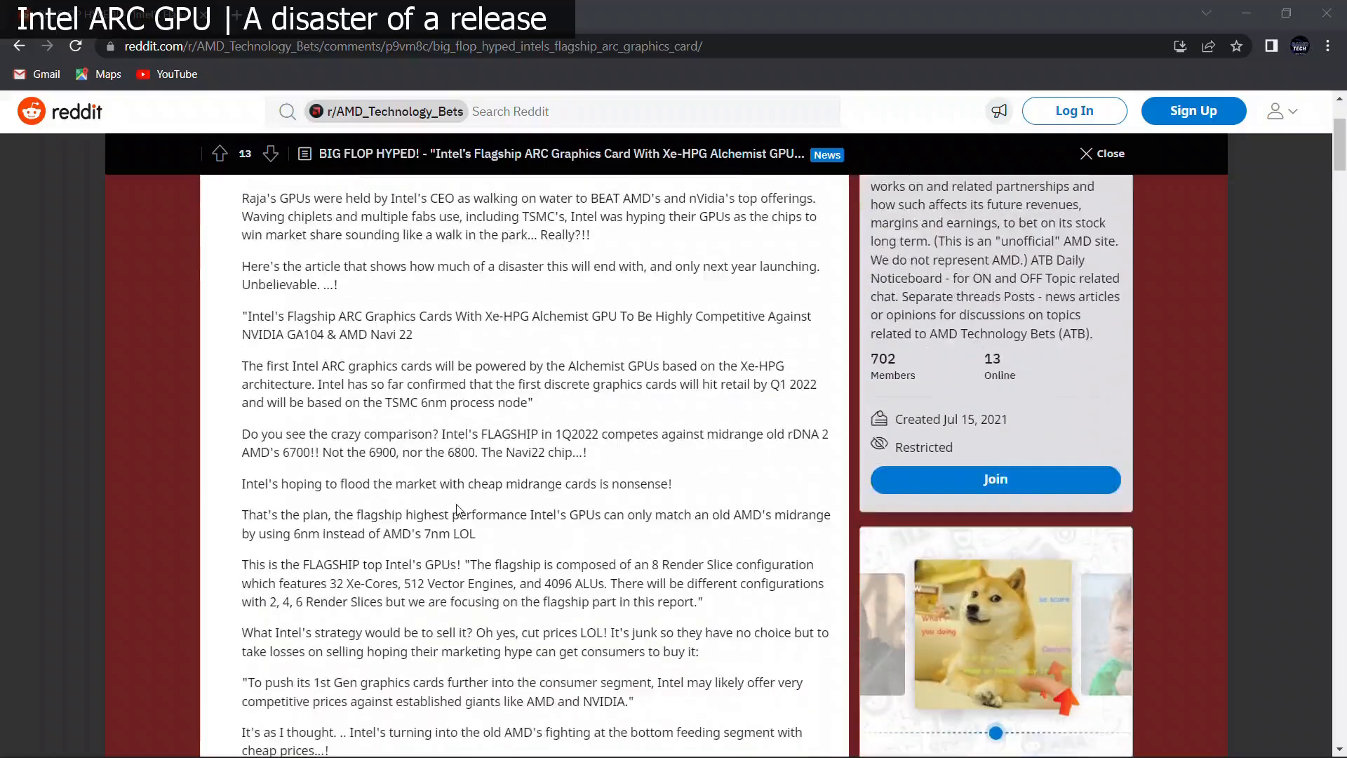
scroll(down, 3)
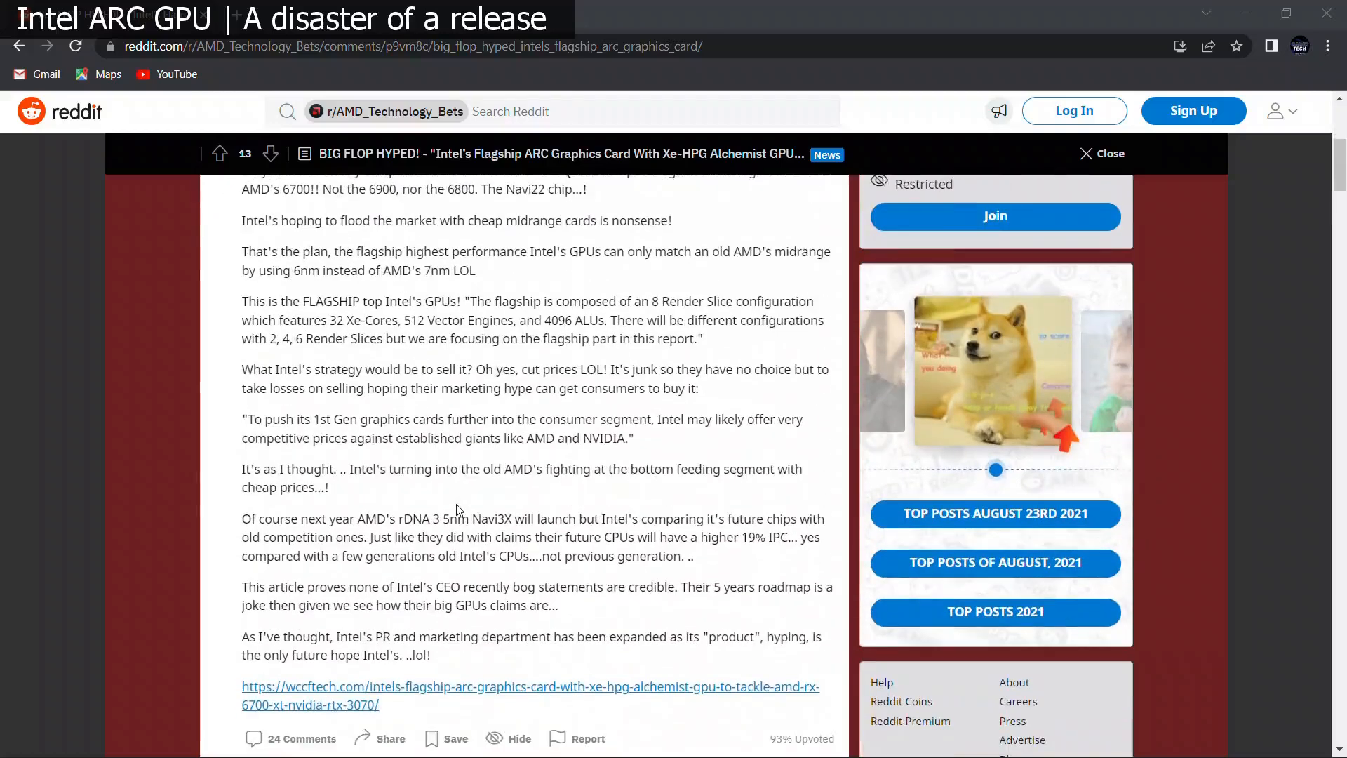
scroll(down, 3)
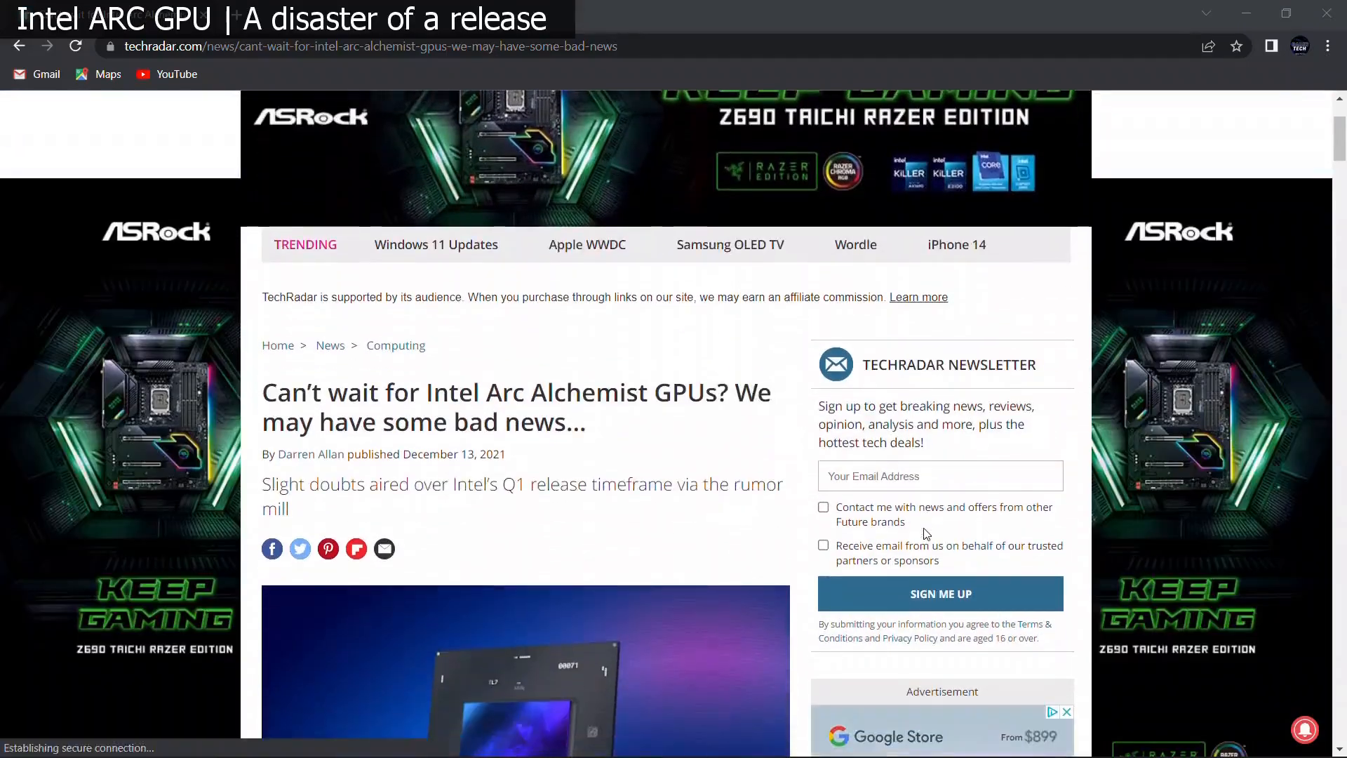
Scroll through the TechRadar article about bad news for Intel's Arc Alchemist GPUs.
scroll(down, 3)
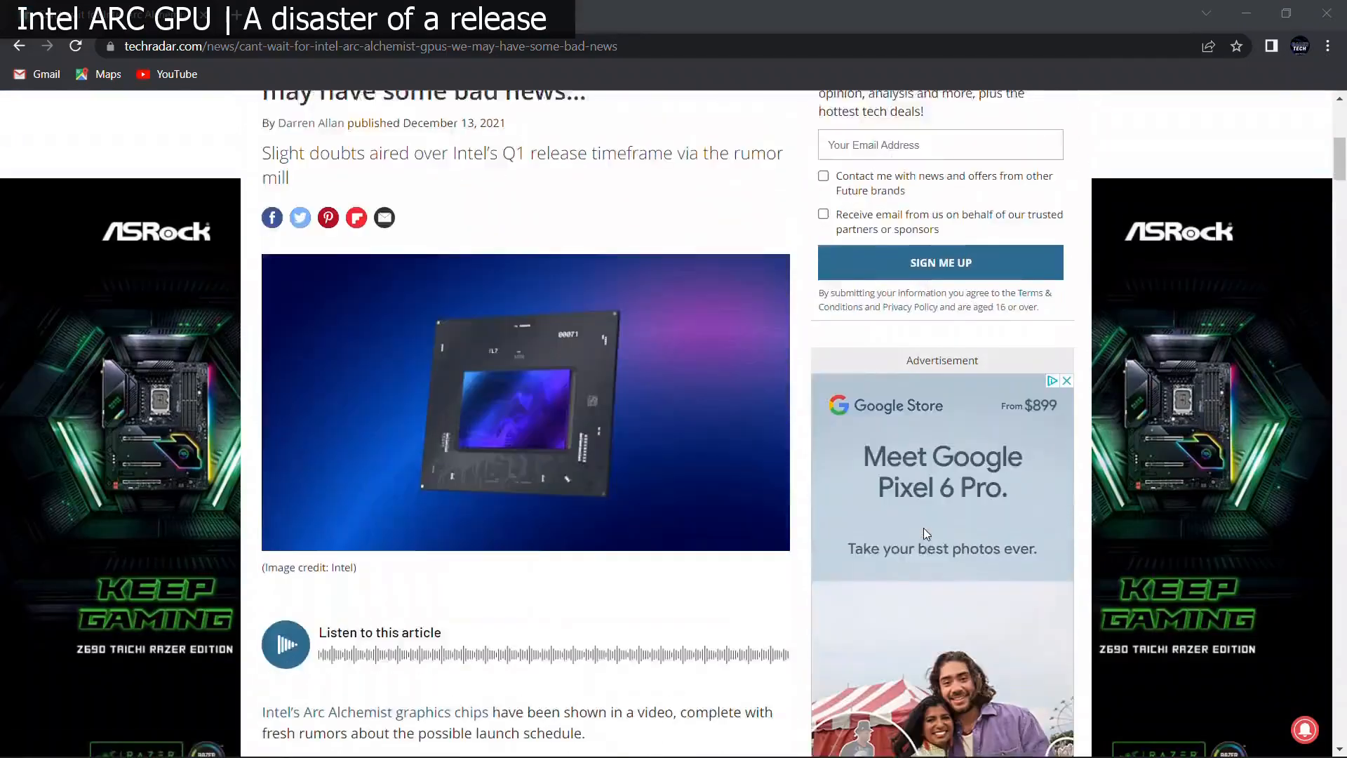
scroll(down, 3)
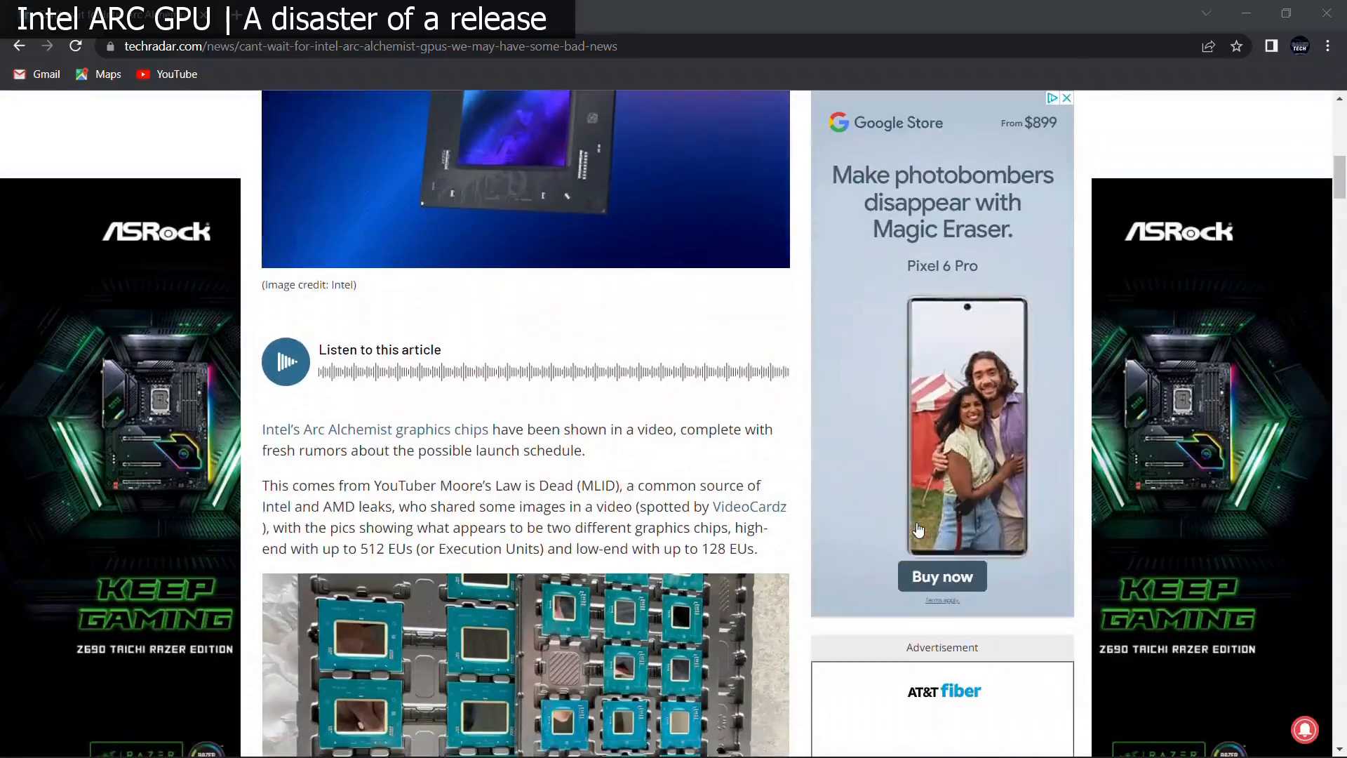
scroll(down, 3)
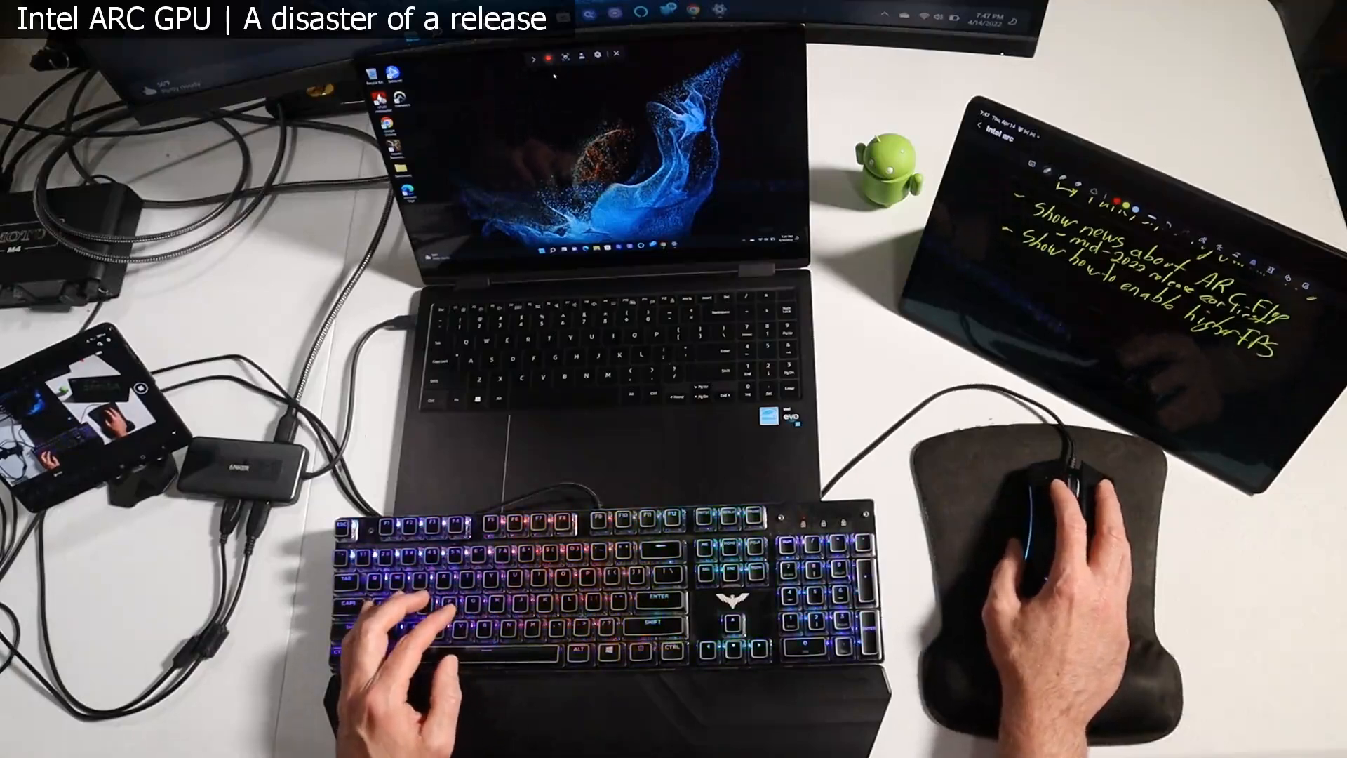
Open Display settings from the desktop's right-click menu.
right_click(711, 410)
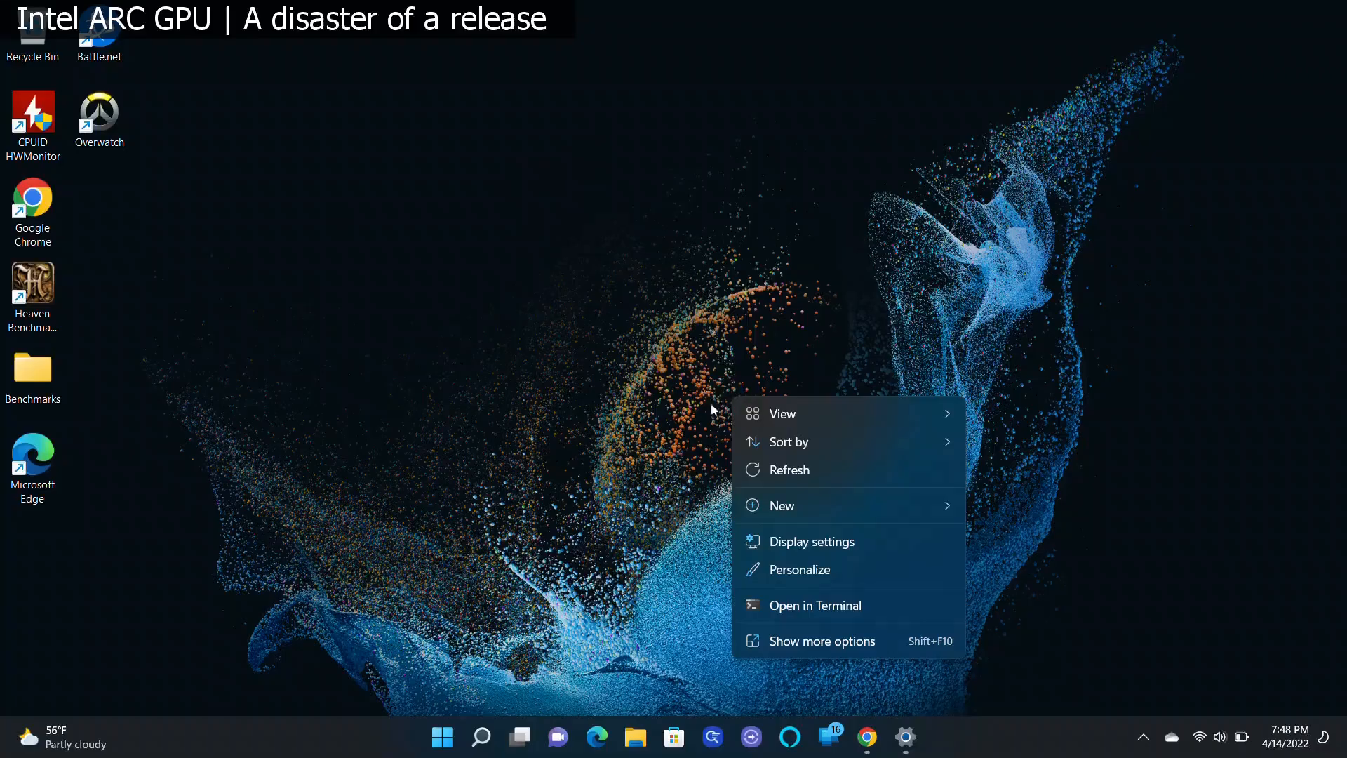
click(861, 547)
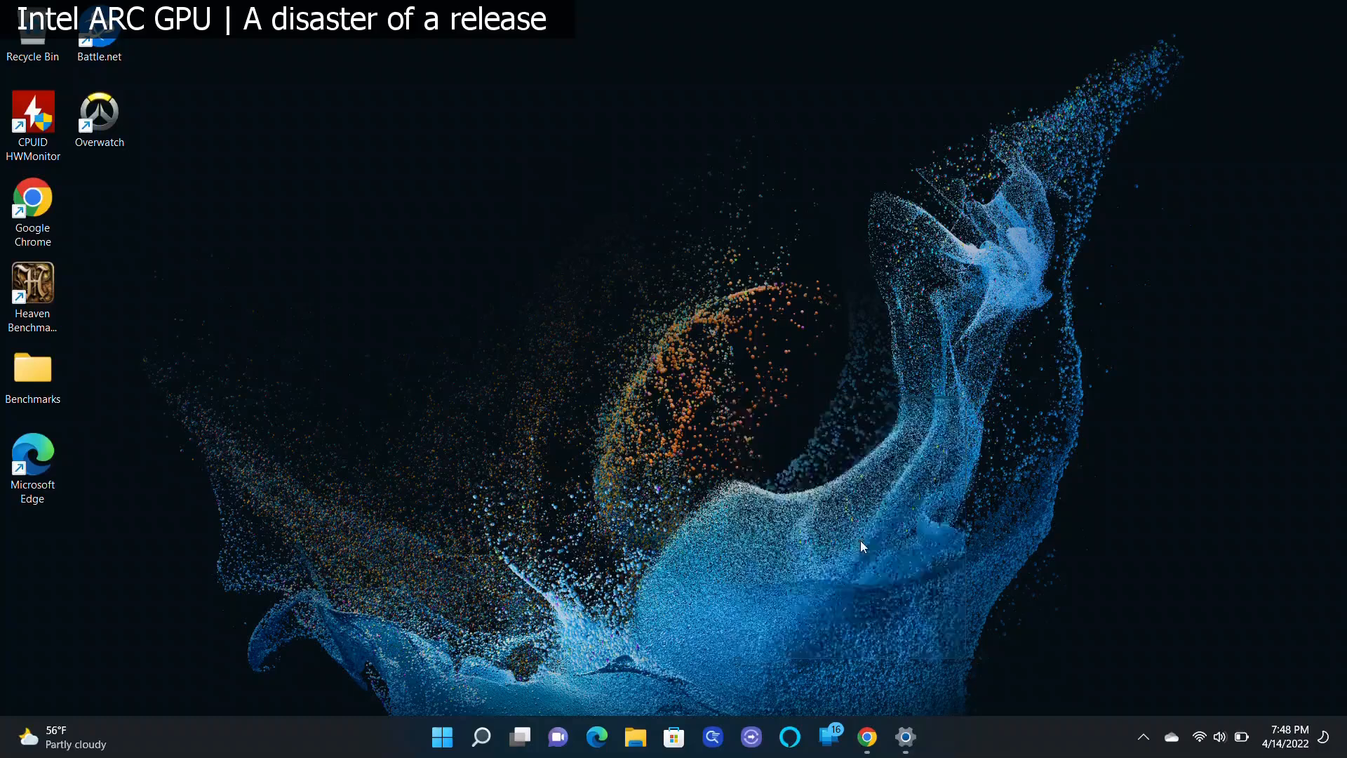
click(903, 738)
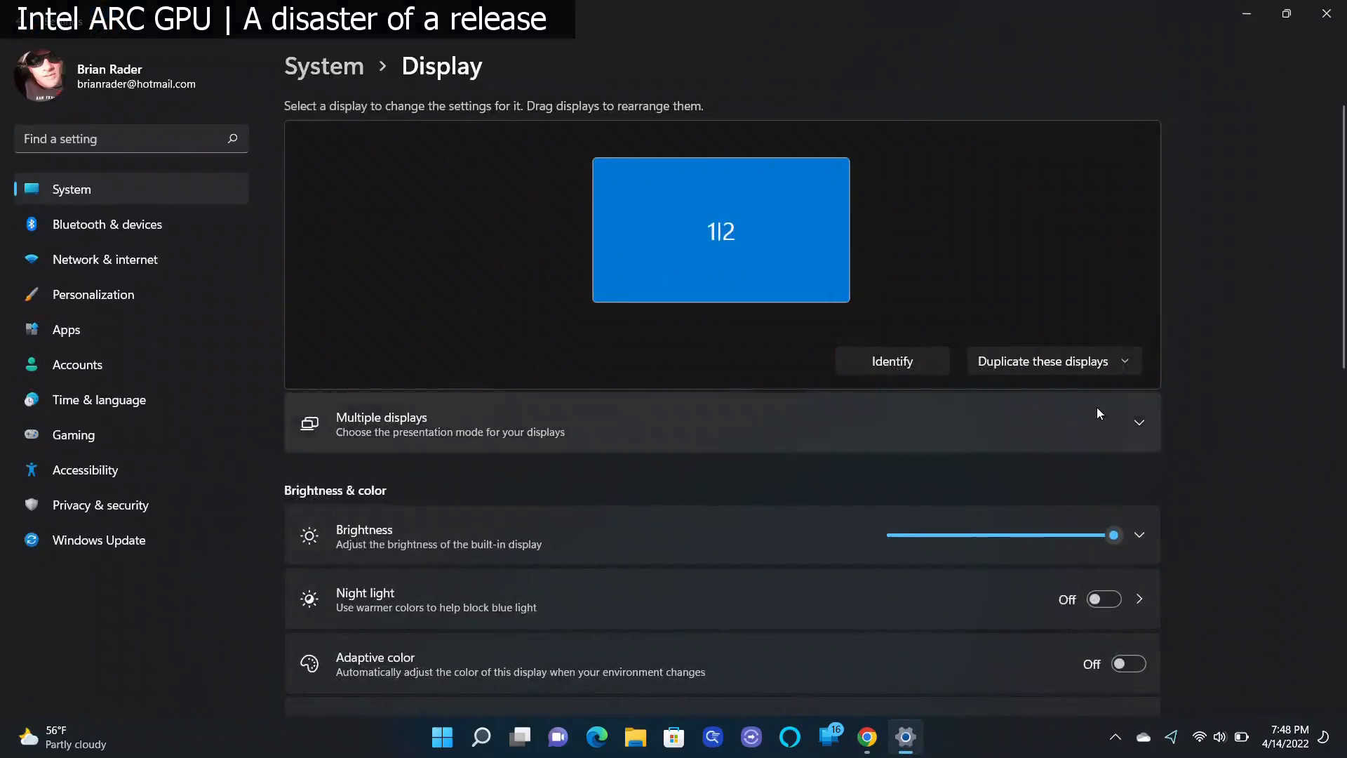
scroll(down, 3)
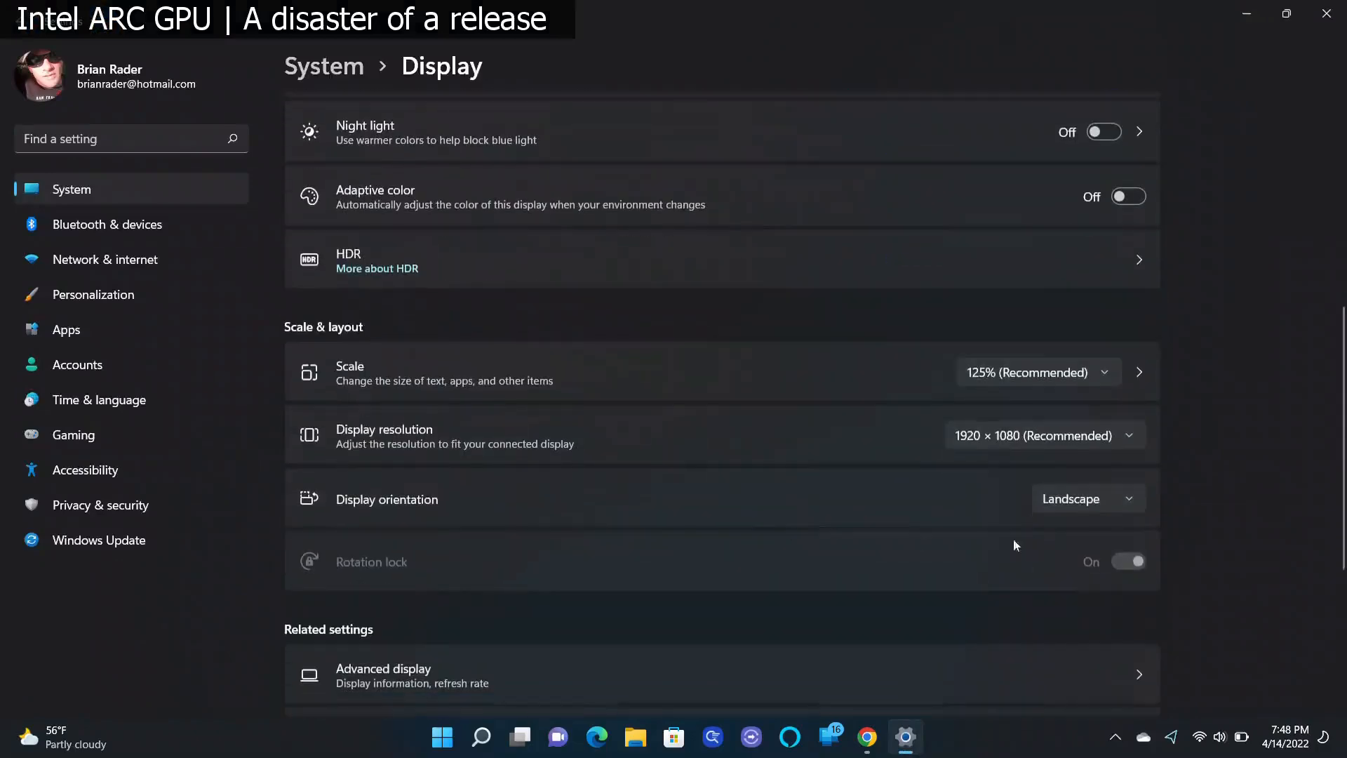
click(1042, 435)
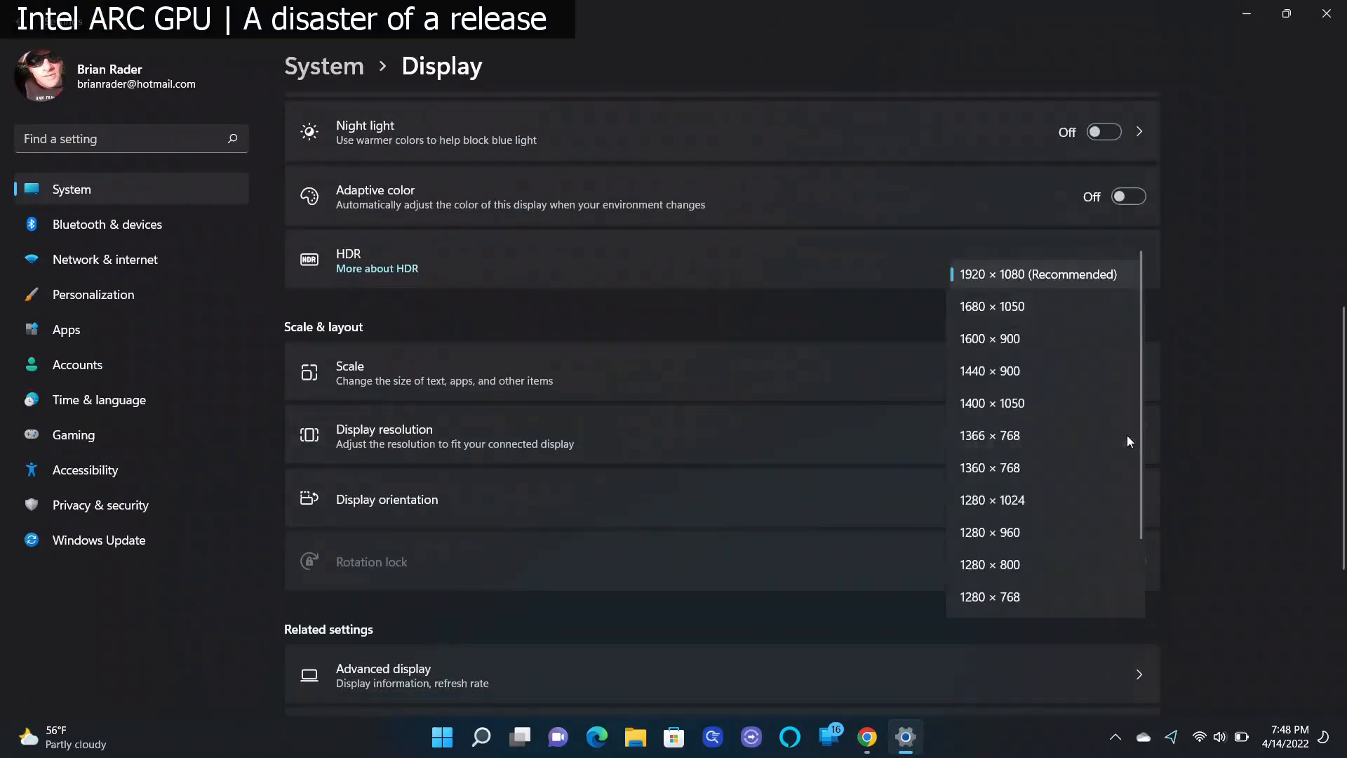
scroll(up, 3)
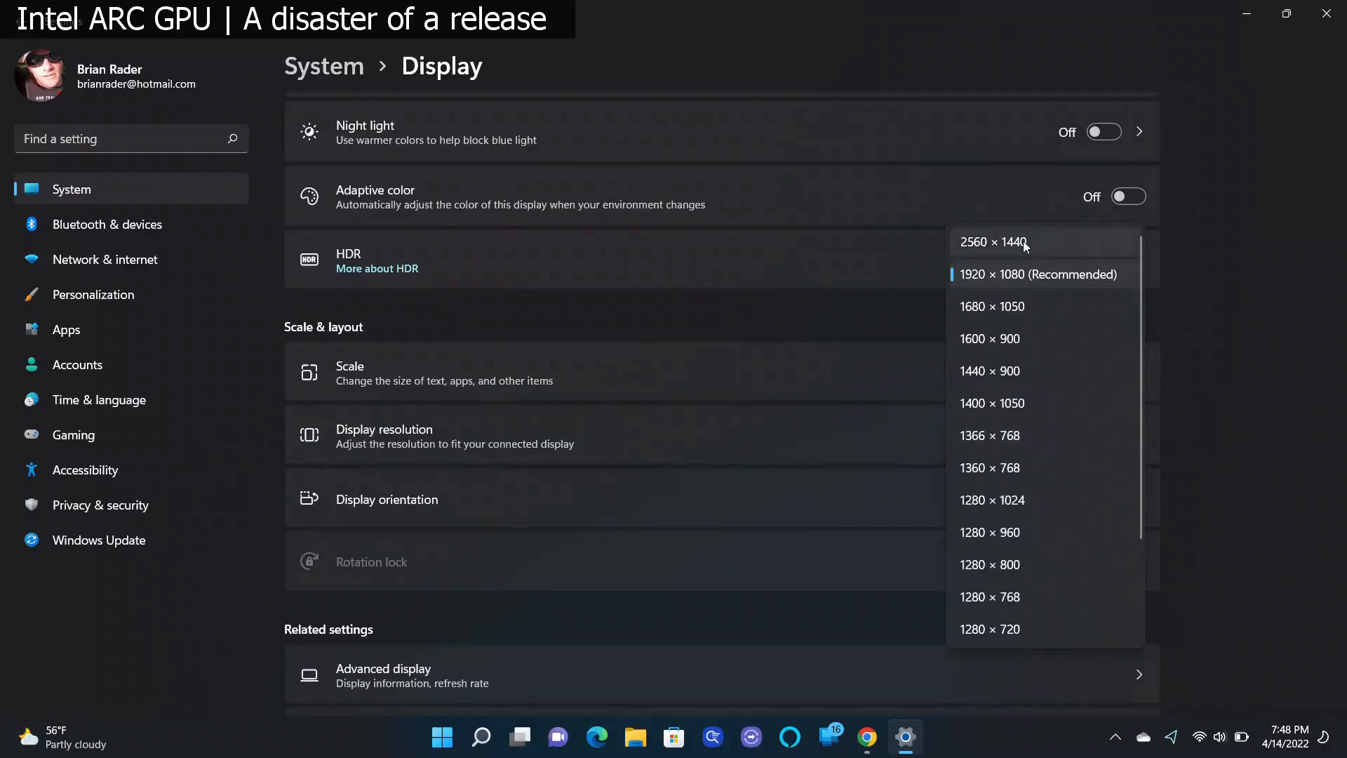
mouse_move(1057, 246)
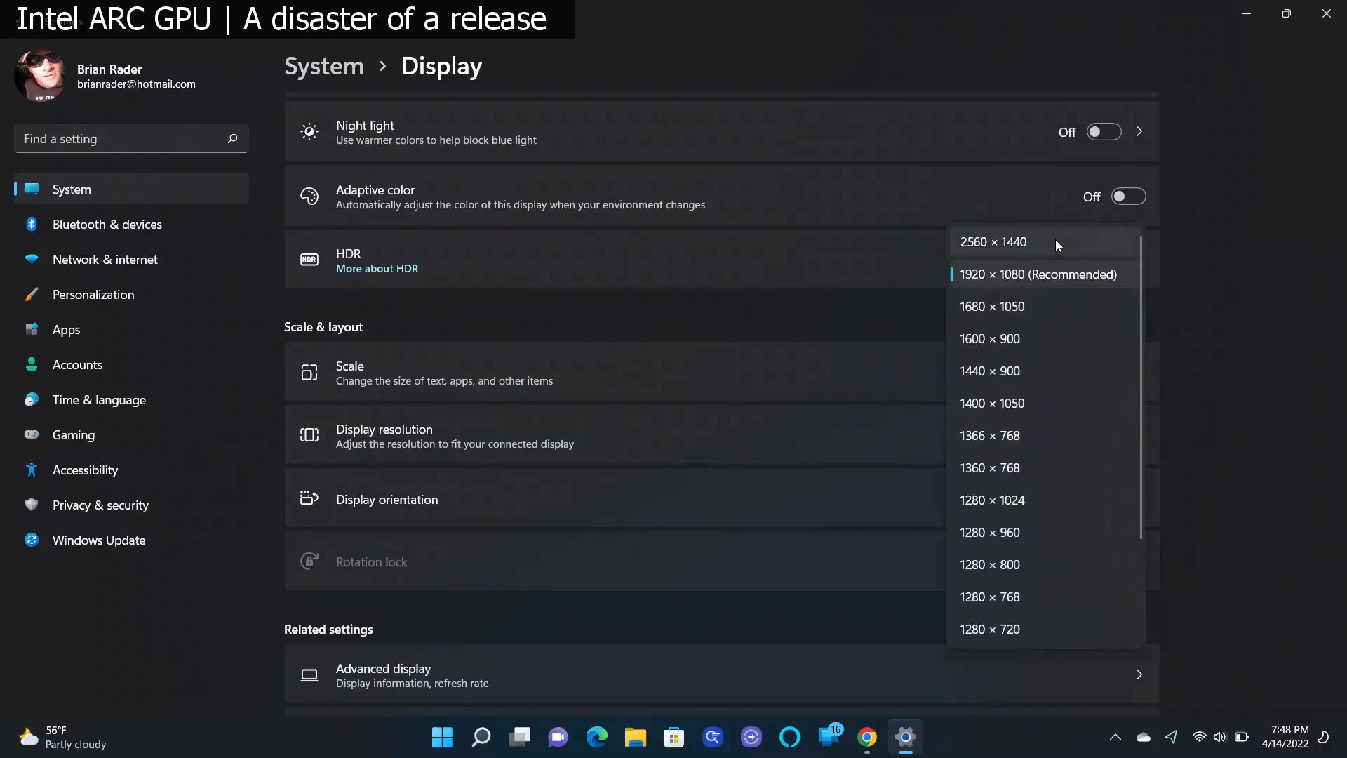
mouse_move(1034, 338)
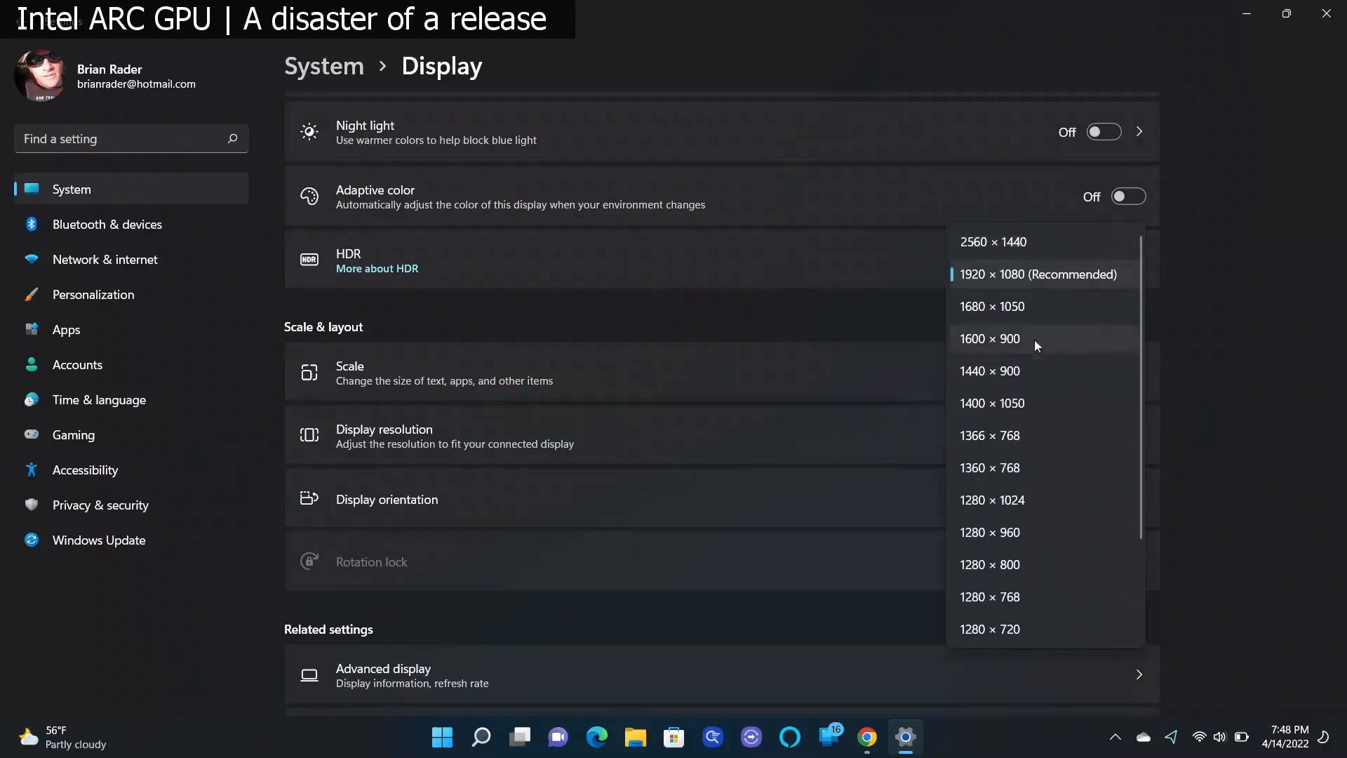
mouse_move(1022, 274)
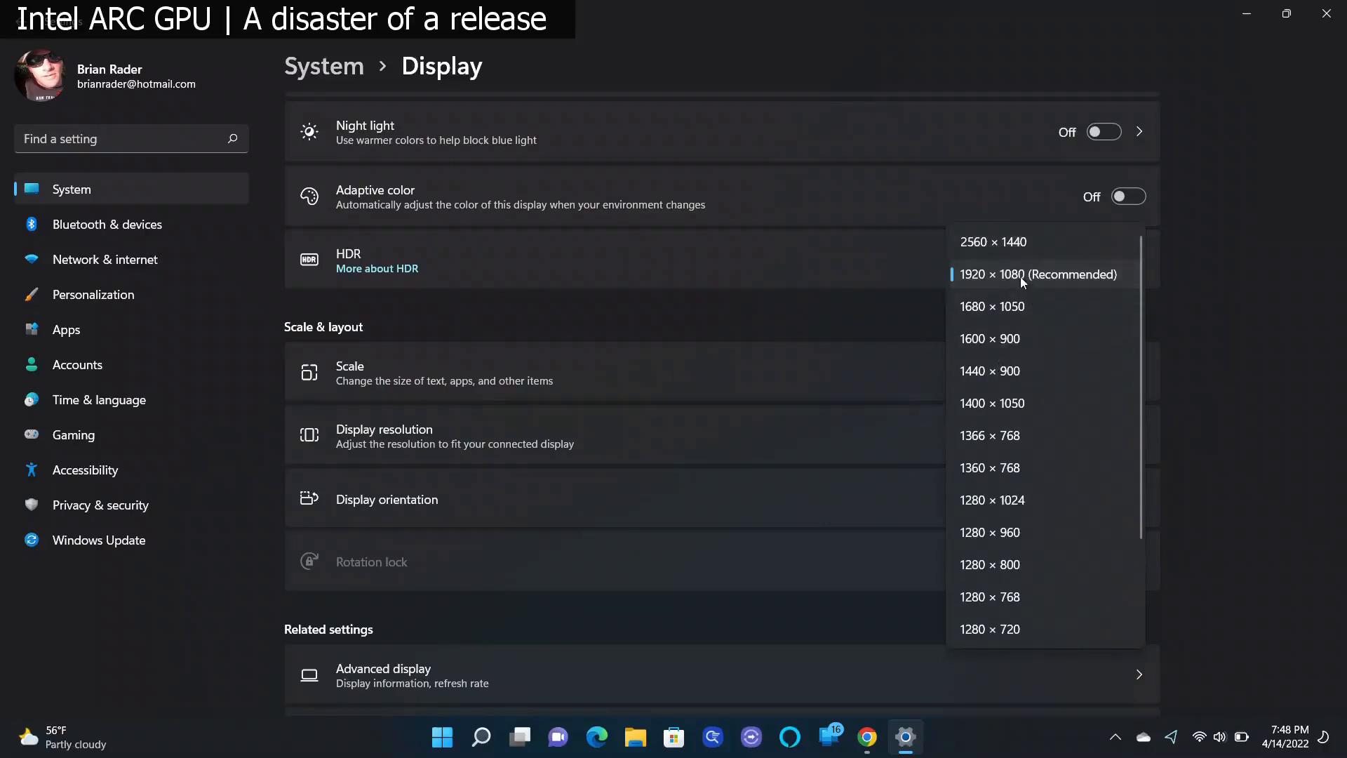
click(1038, 274)
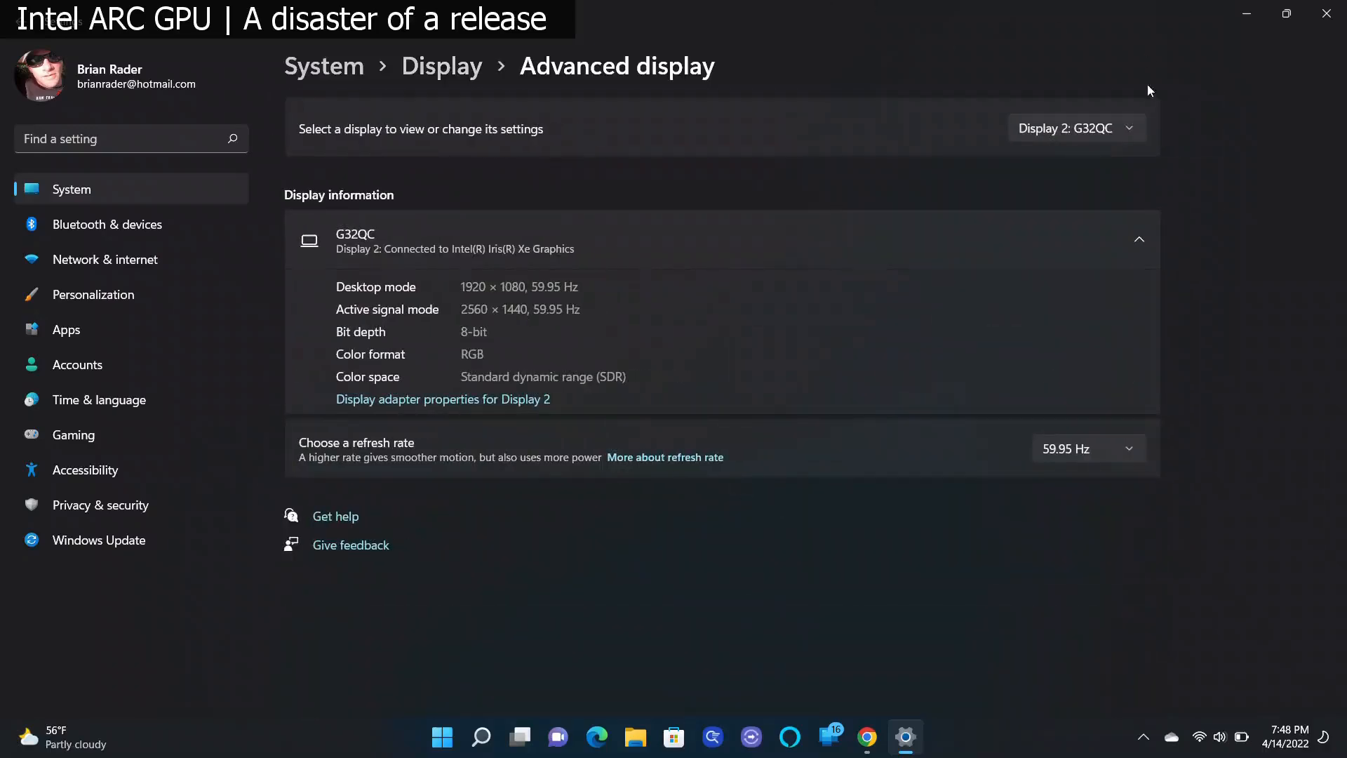
View the Internal Display's details in Advanced display, then return to the G32QC monitor.
click(1074, 127)
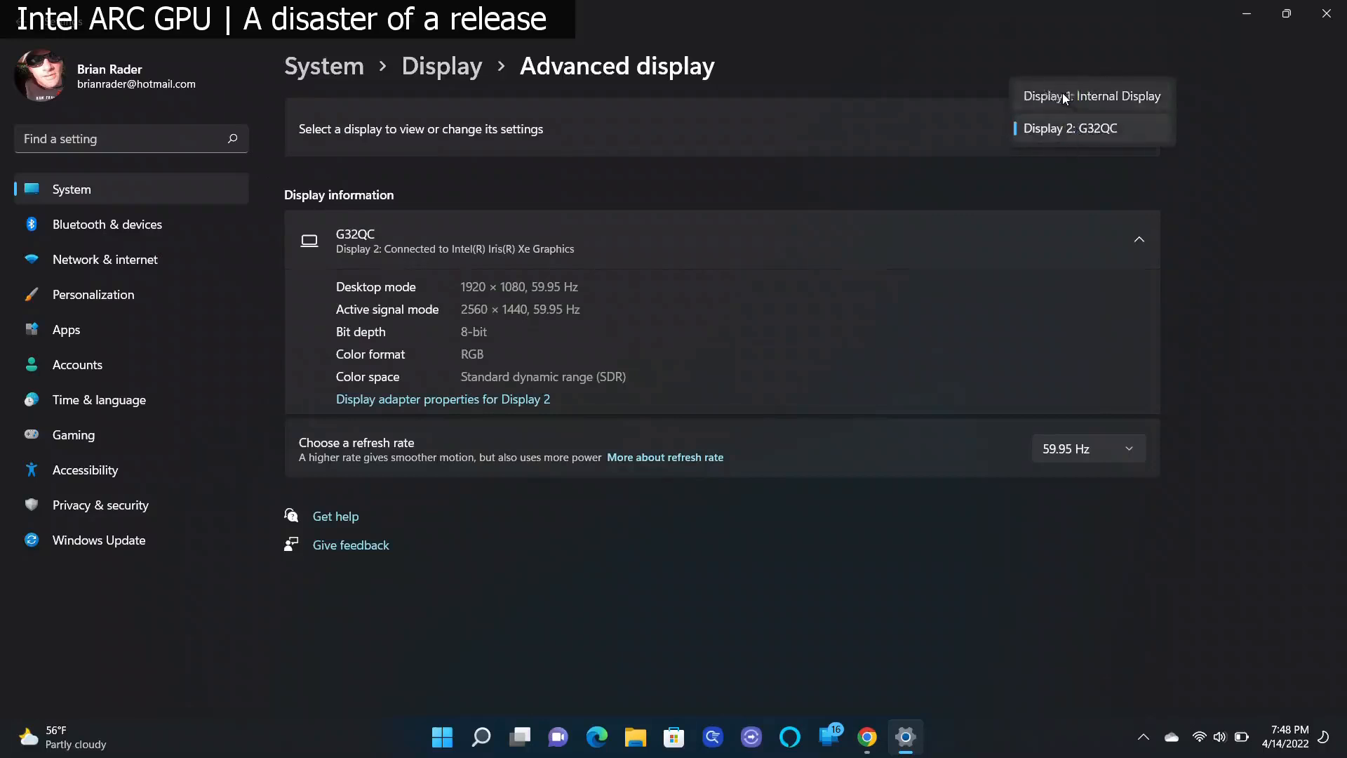
click(1092, 95)
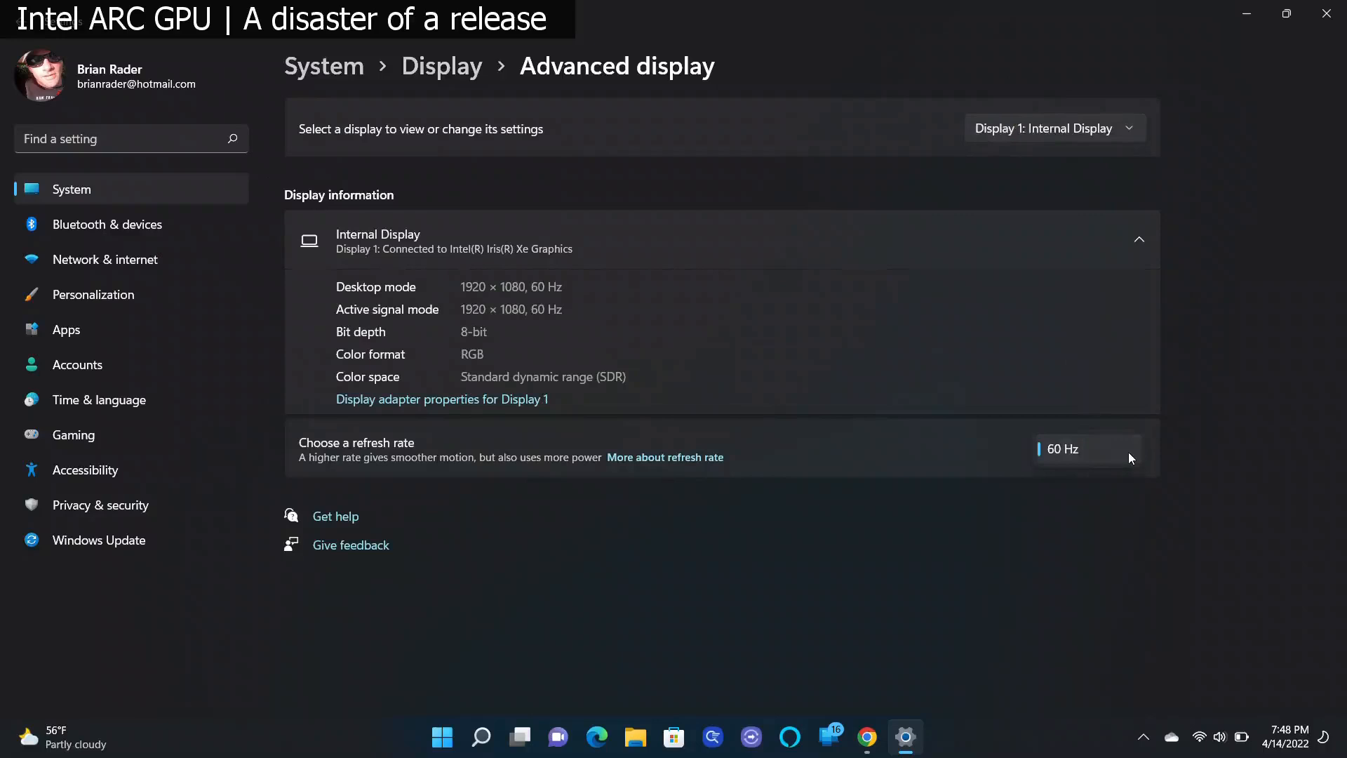
mouse_move(1084, 359)
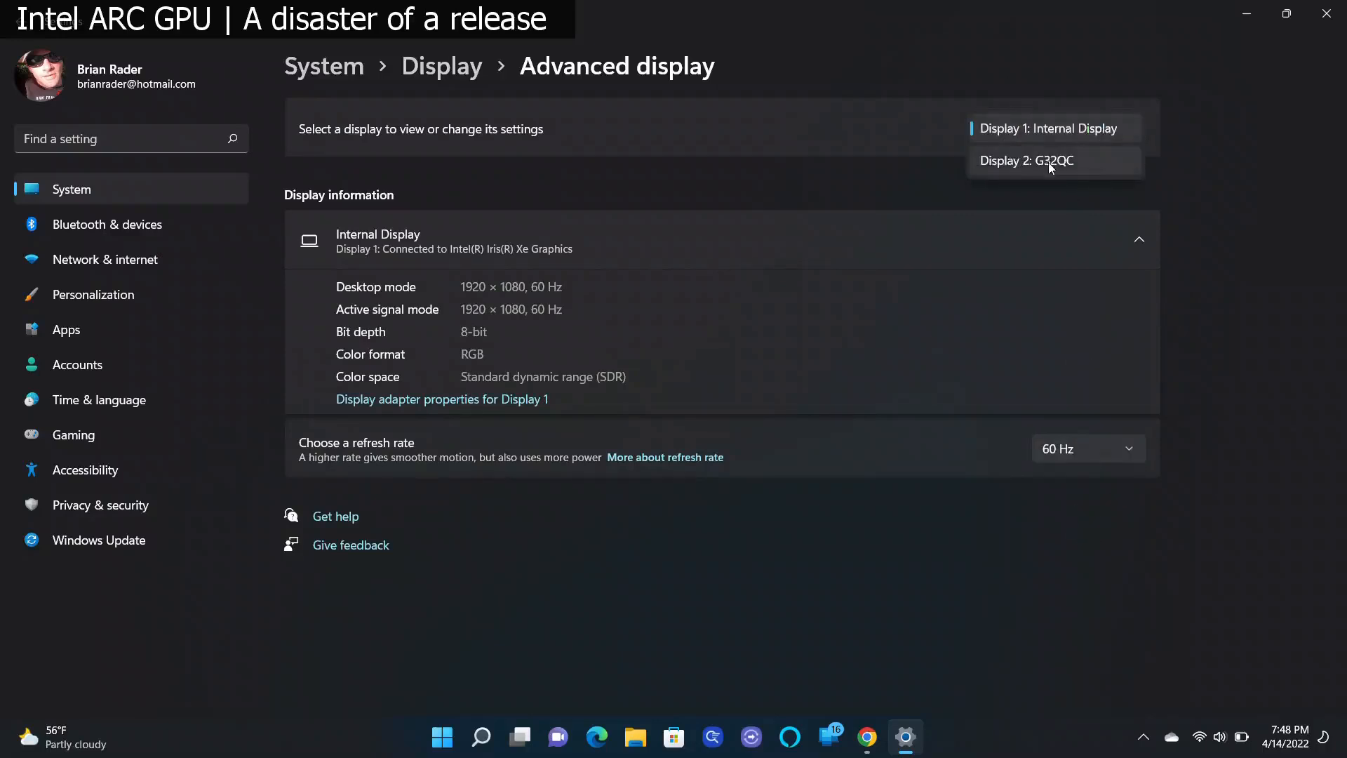
click(1026, 161)
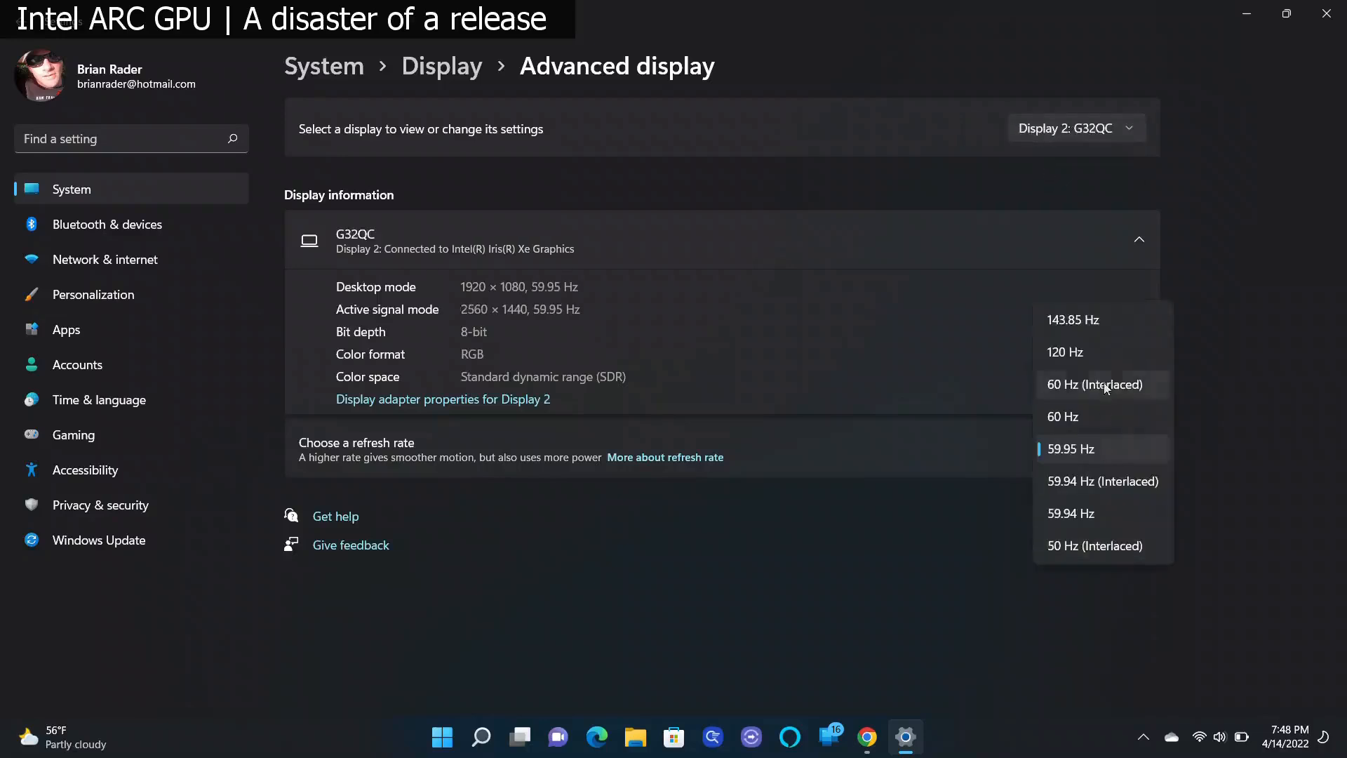
mouse_move(1095, 554)
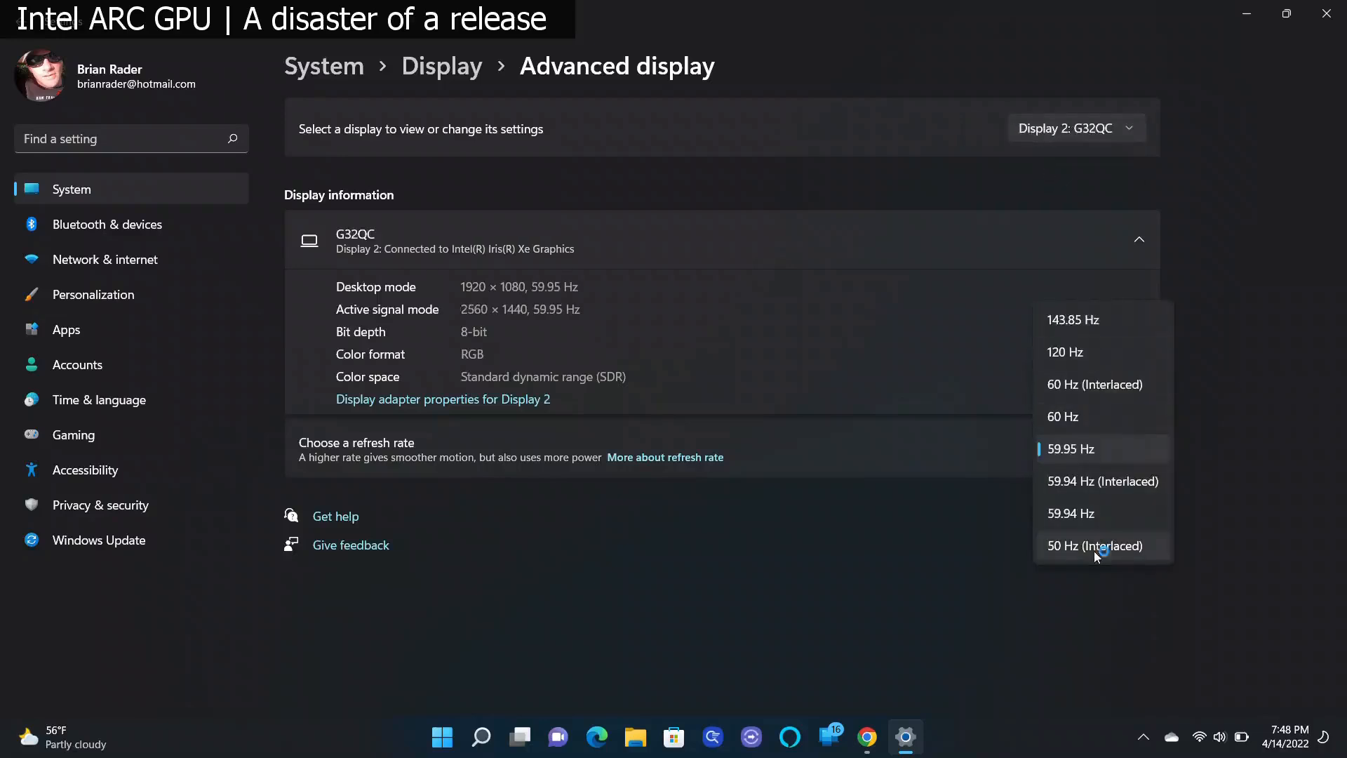